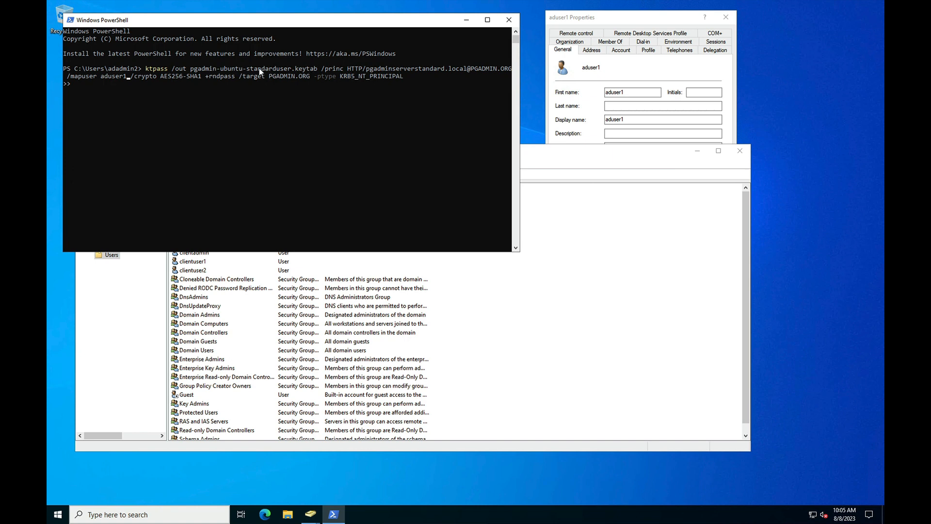
mouse_move(221, 127)
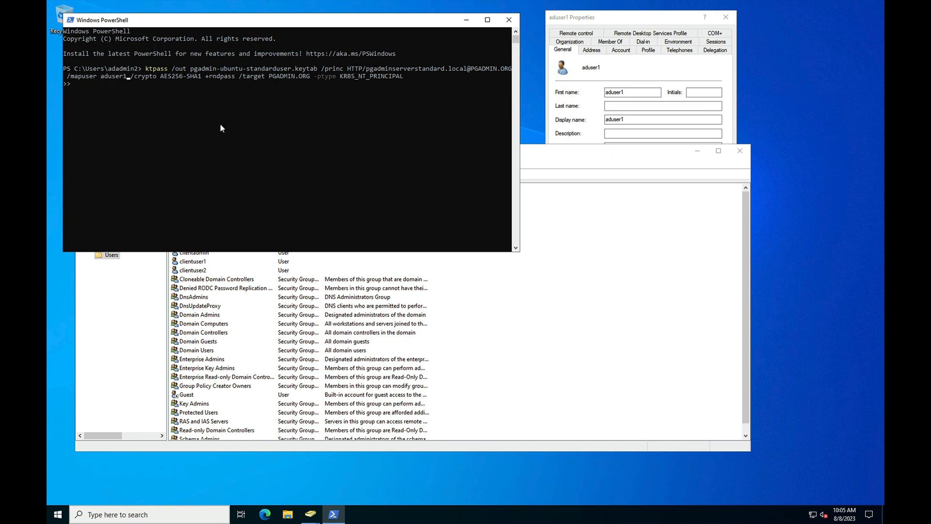
mouse_move(253, 76)
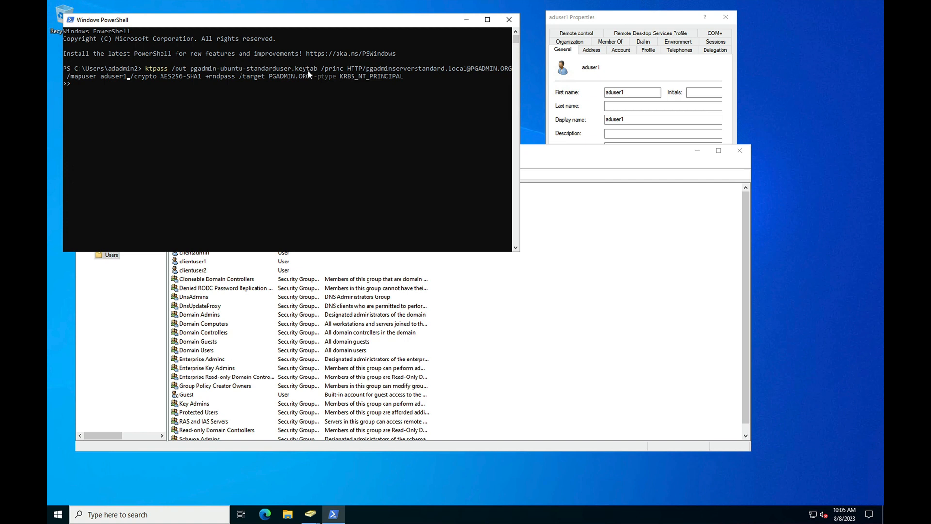
mouse_move(357, 71)
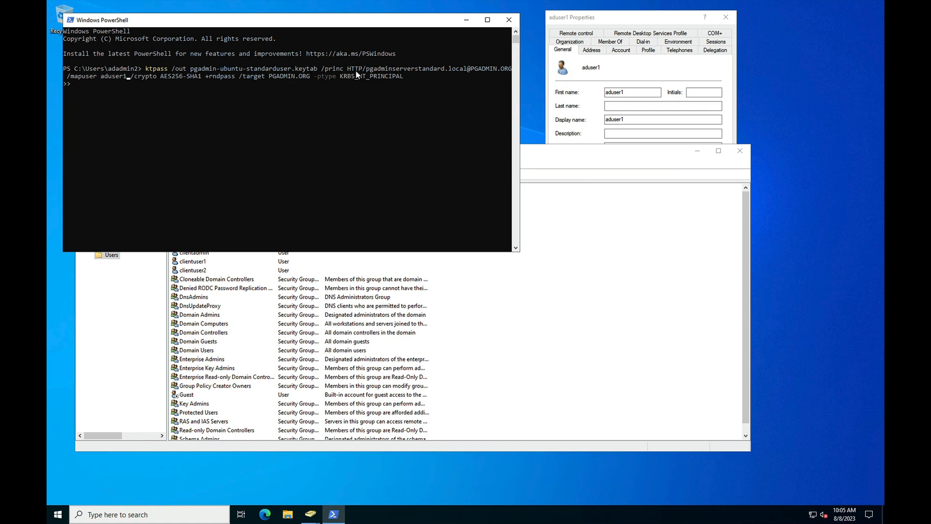
mouse_move(458, 74)
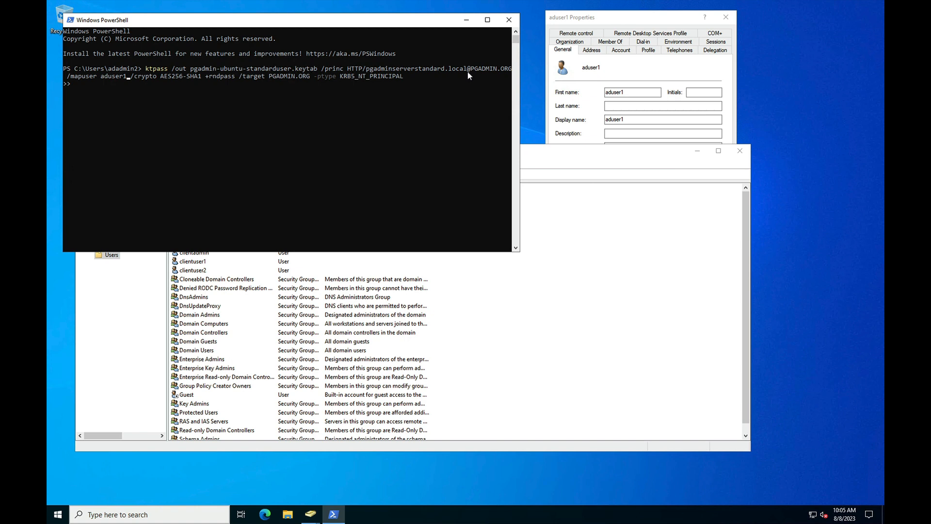
mouse_move(59, 109)
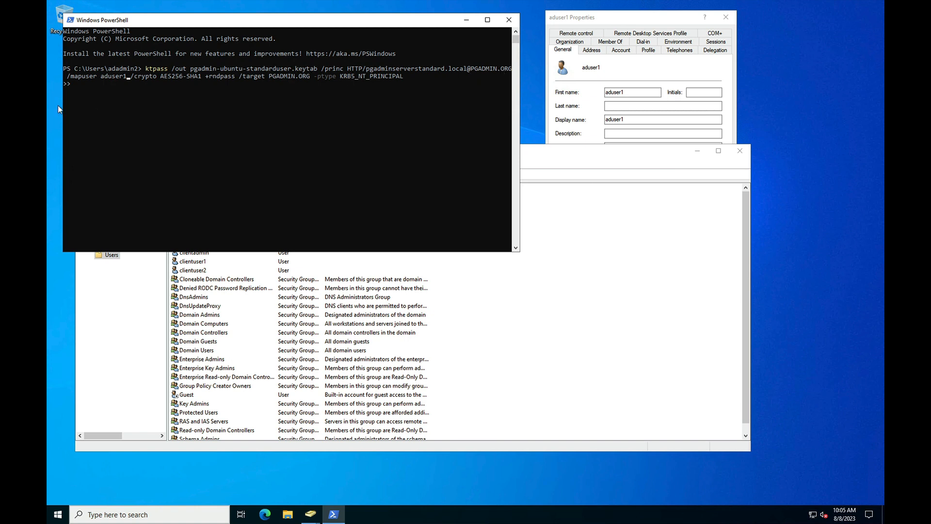
mouse_move(86, 81)
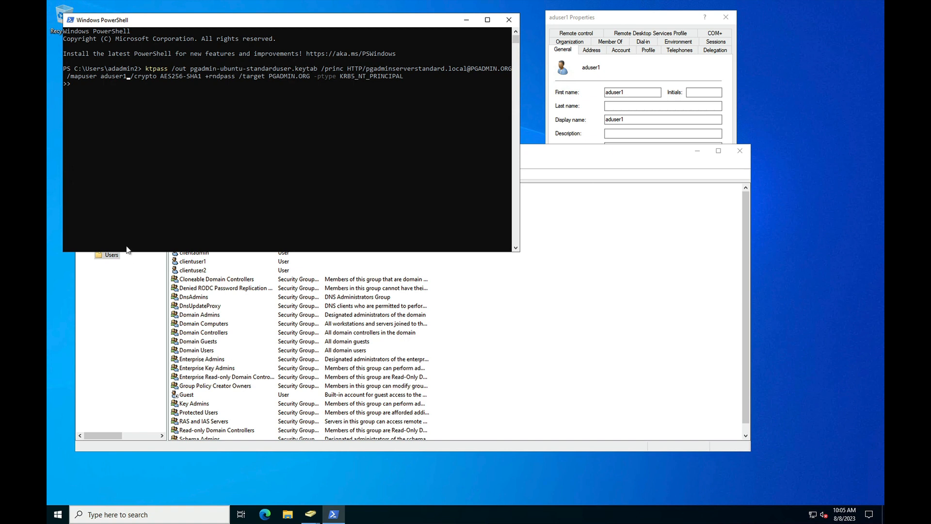
mouse_move(365, 76)
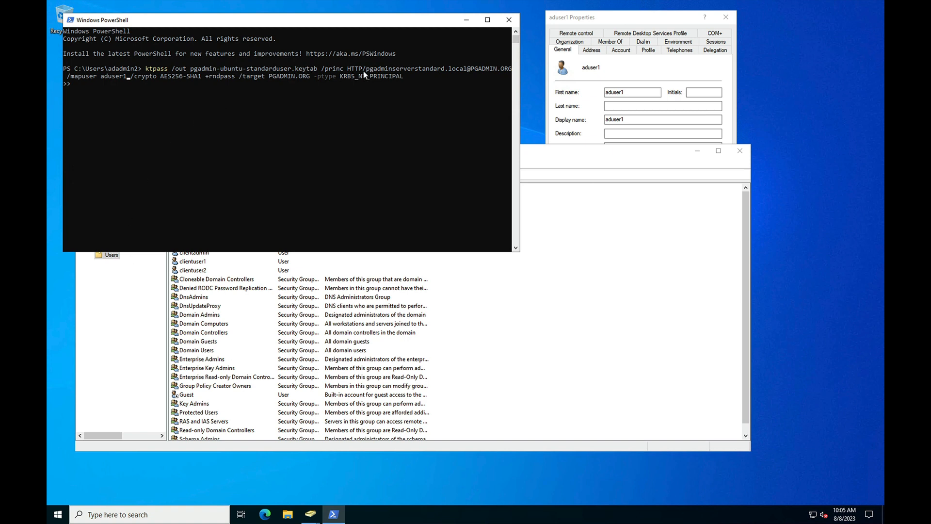
mouse_move(119, 110)
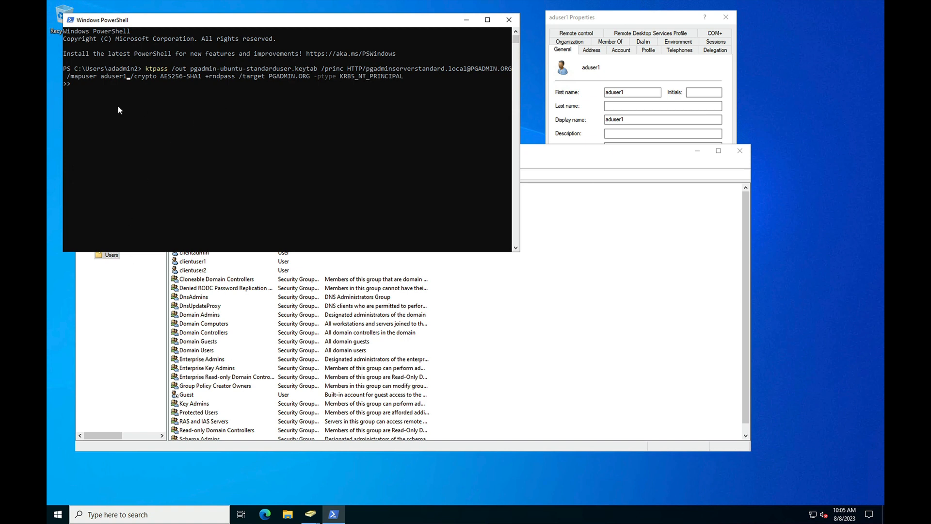
Step: Bring the Active Directory users list and aduser1's General properties forward
left_click(198, 315)
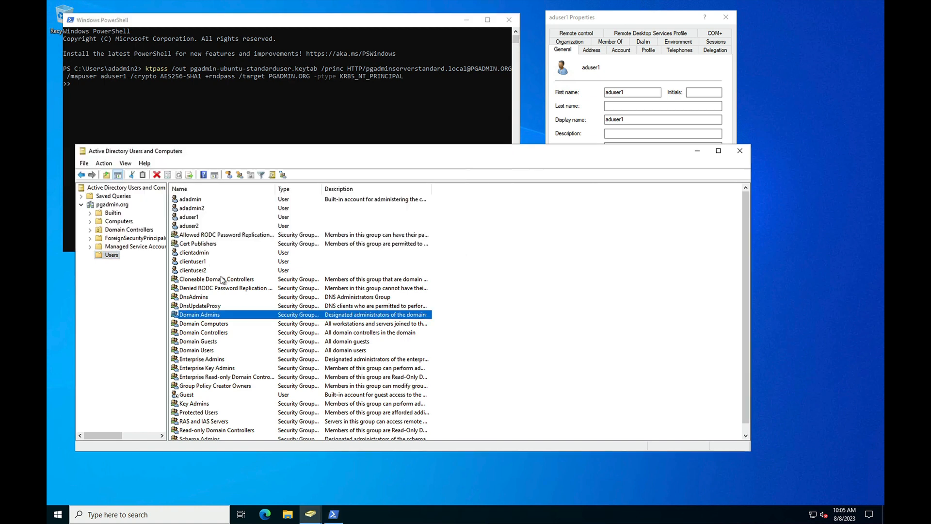
left_click(189, 217)
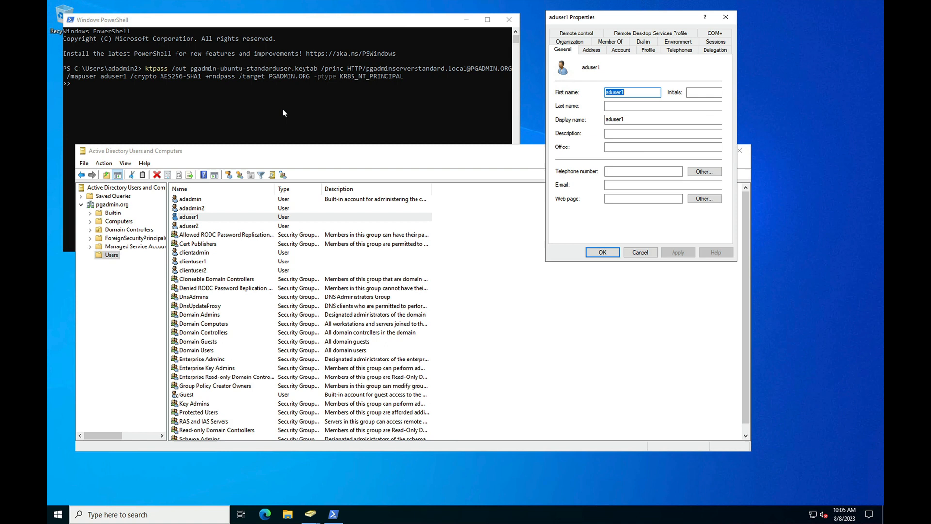
mouse_move(334, 81)
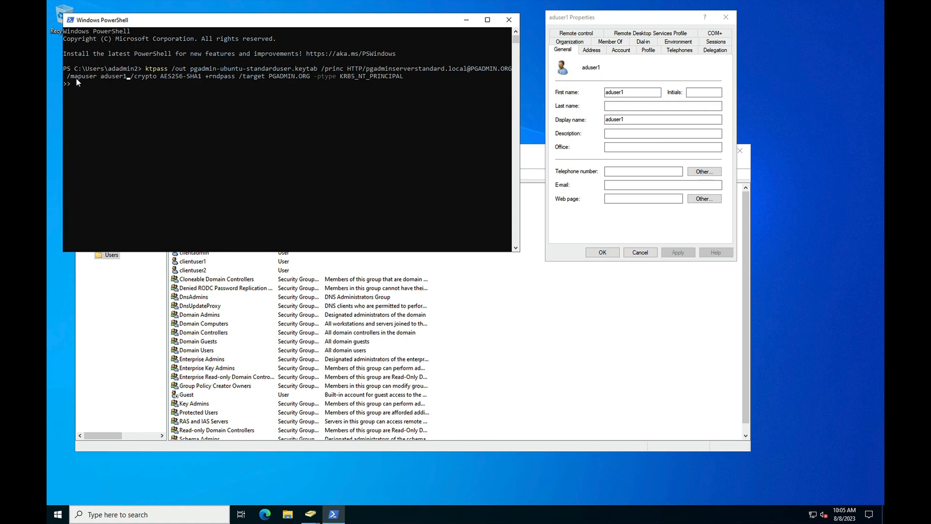
mouse_move(180, 82)
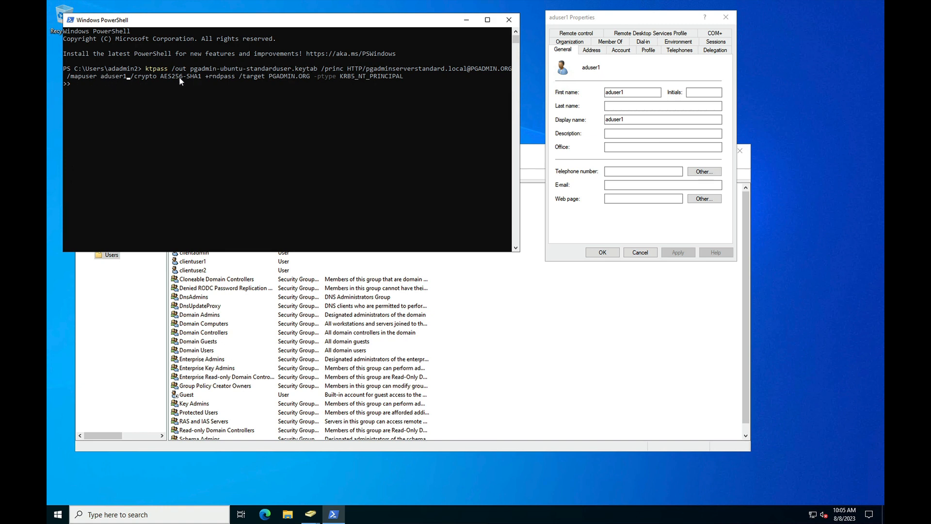
mouse_move(216, 80)
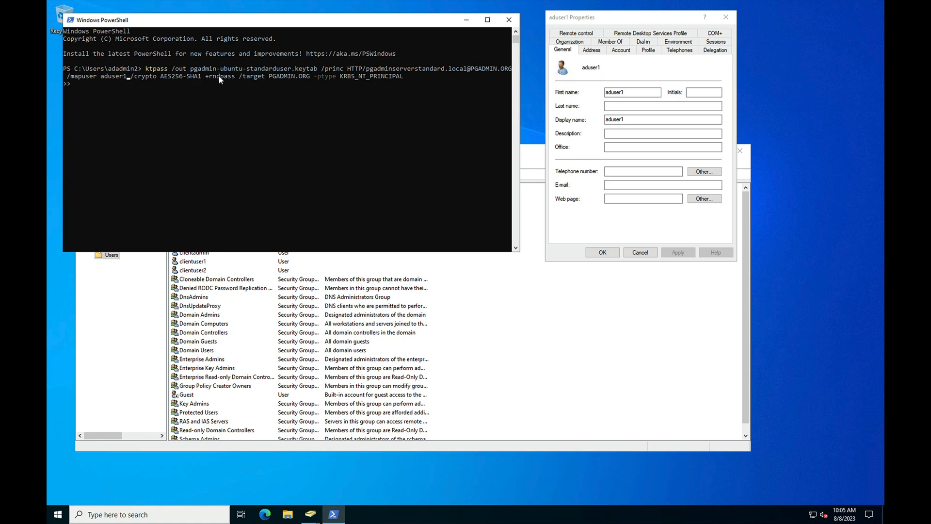
mouse_move(260, 82)
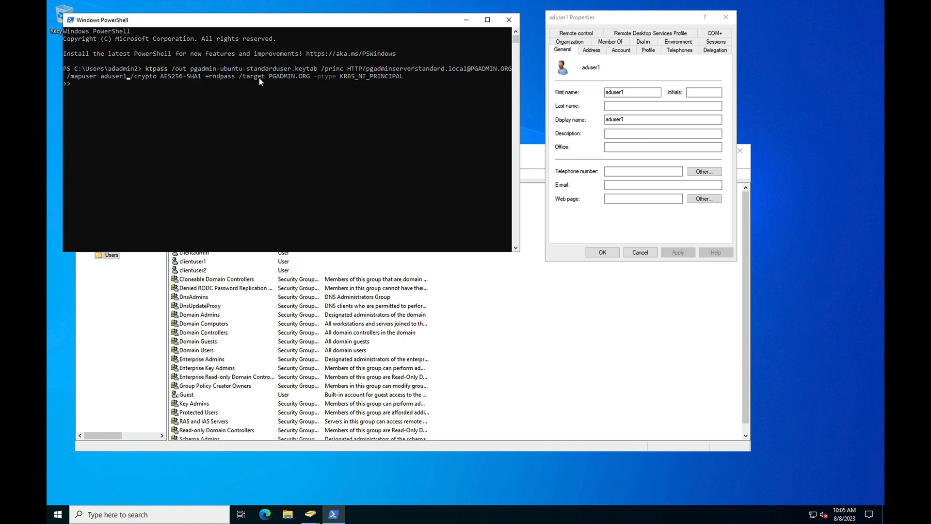
mouse_move(286, 81)
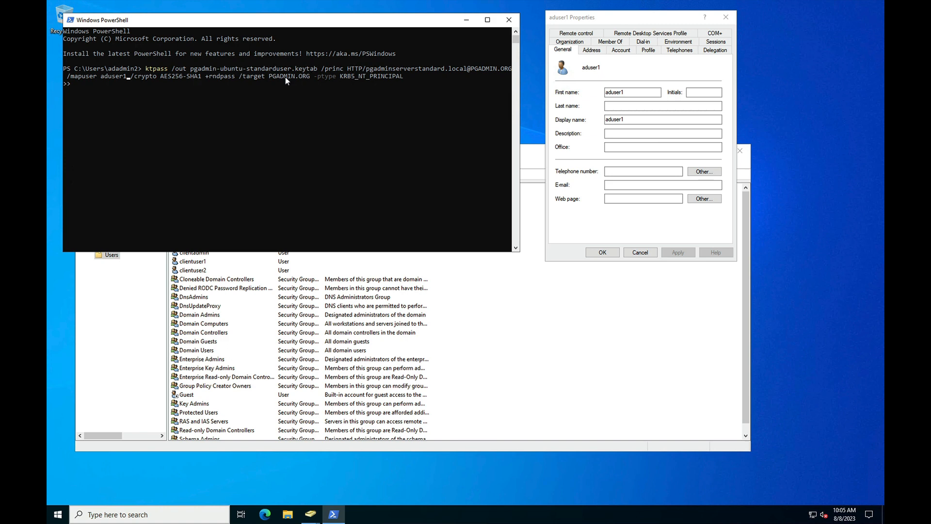
mouse_move(330, 83)
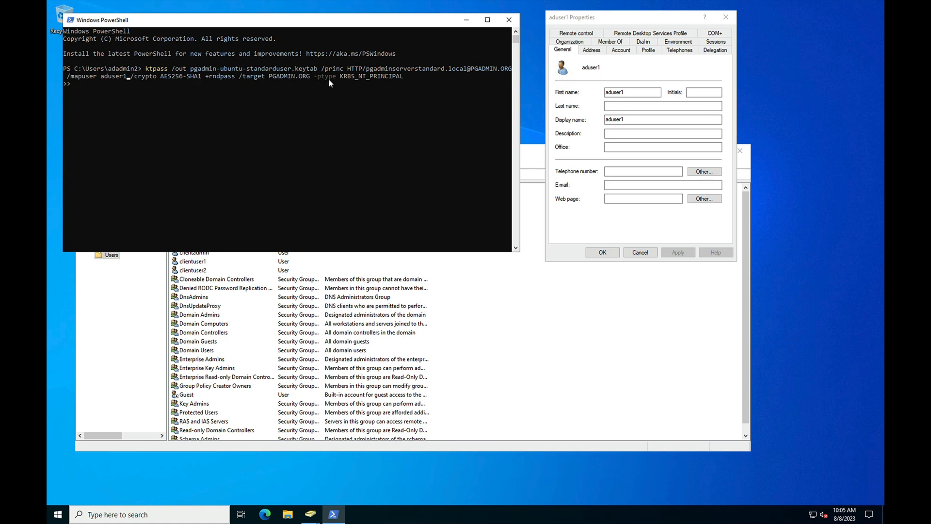
mouse_move(367, 82)
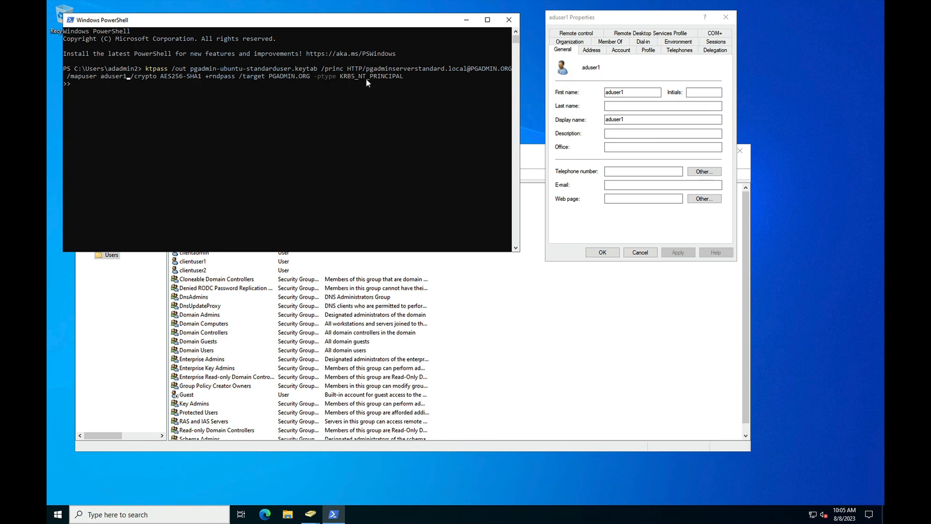
mouse_move(390, 82)
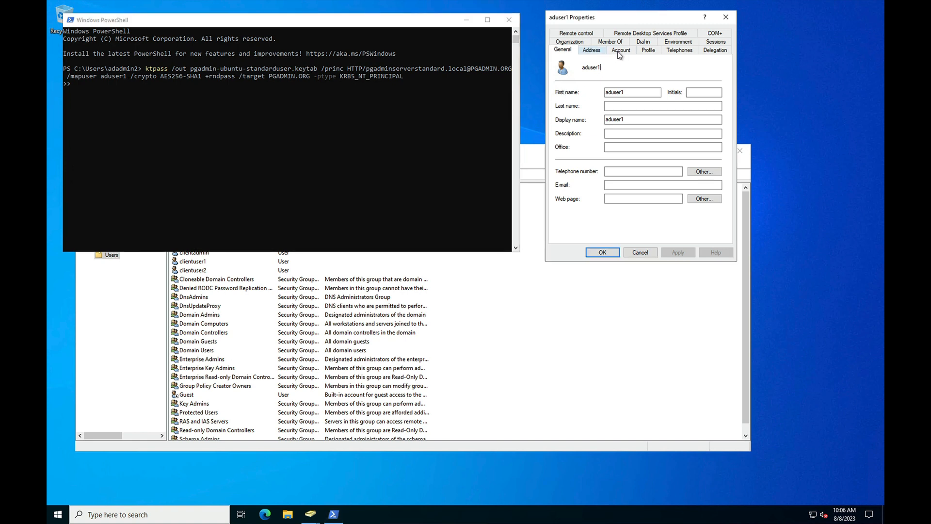
left_click(621, 50)
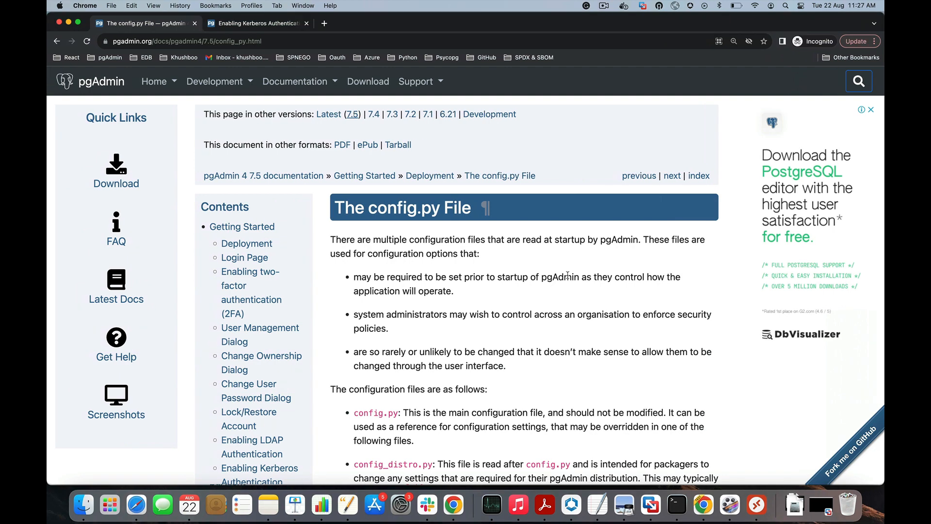
mouse_move(633, 338)
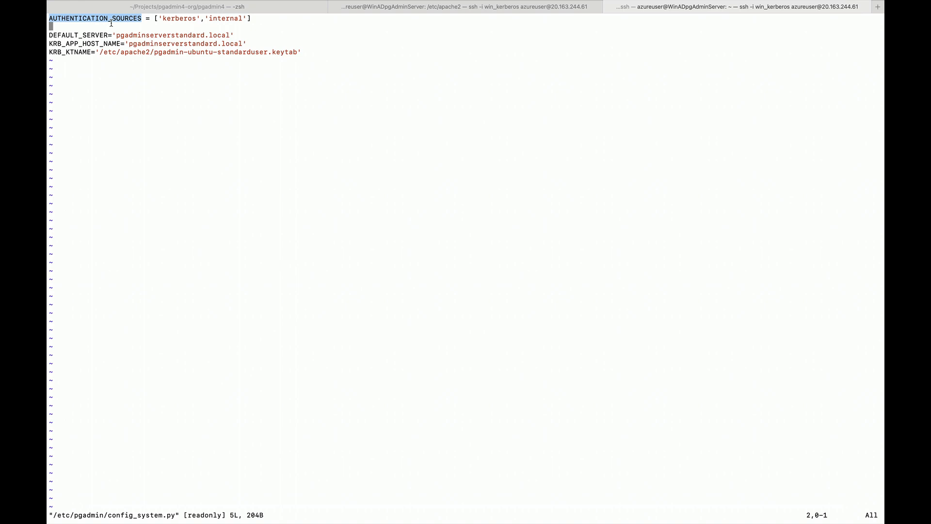
double_click(178, 19)
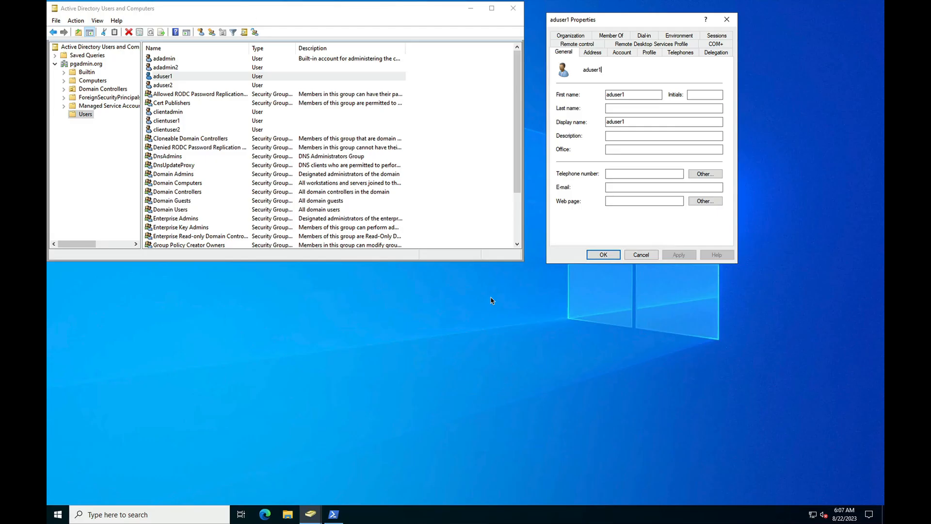
mouse_move(535, 209)
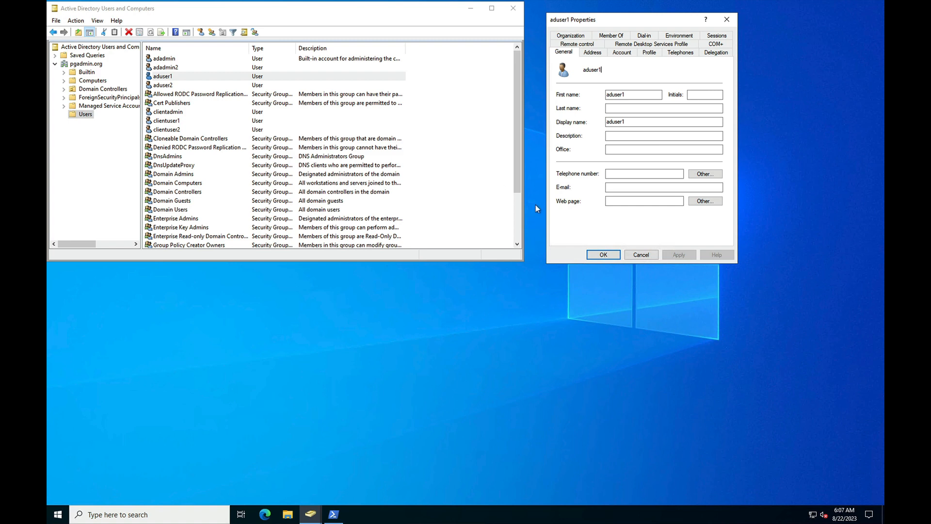
Step: Set aduser1 to be trusted for delegation to any service using Kerberos only
left_click(716, 52)
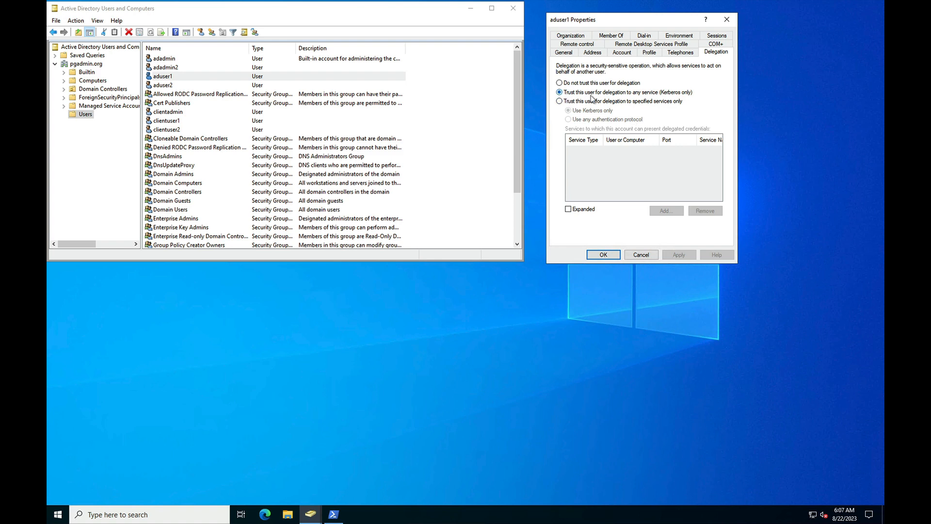
mouse_move(672, 97)
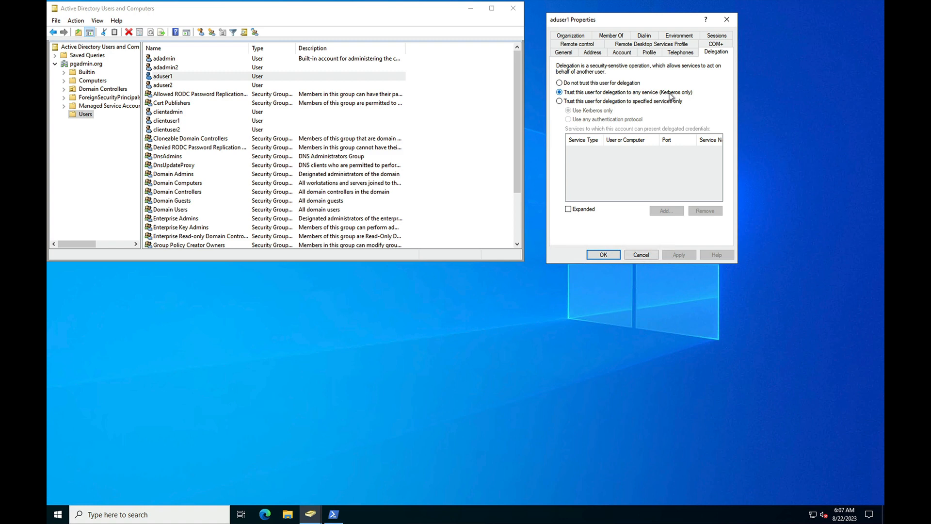
mouse_move(712, 55)
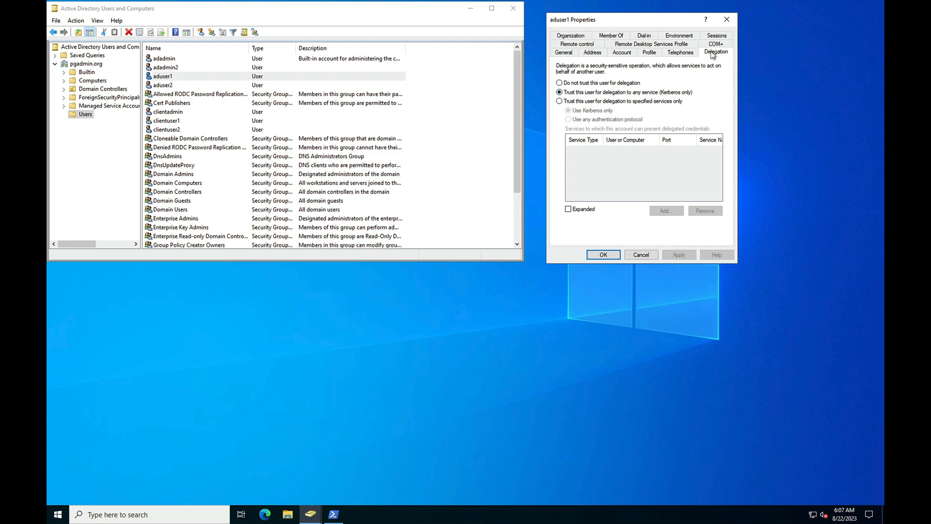
mouse_move(174, 98)
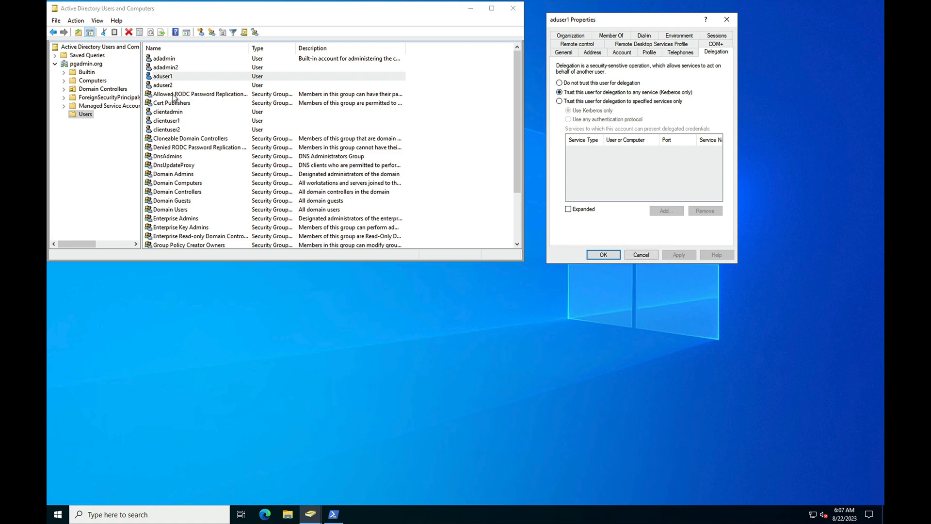
double_click(163, 85)
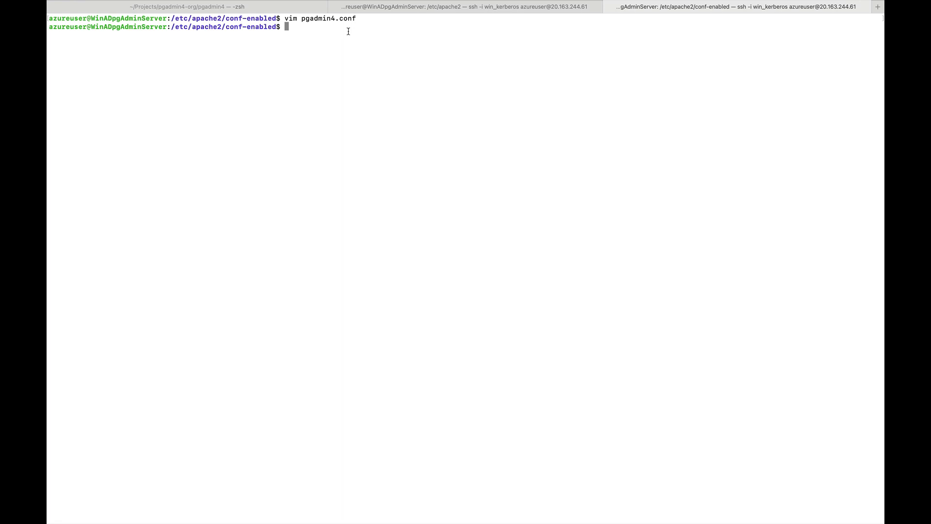
Step: Select the WSGIScriptReloading On and WSGIPassAuthorization On lines in pgadmin4.conf
double_click(329, 18)
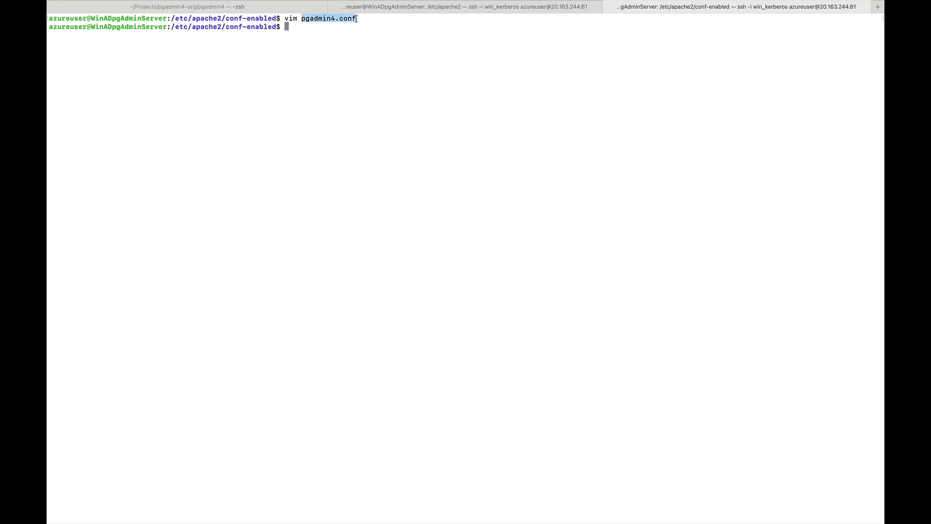
type("v")
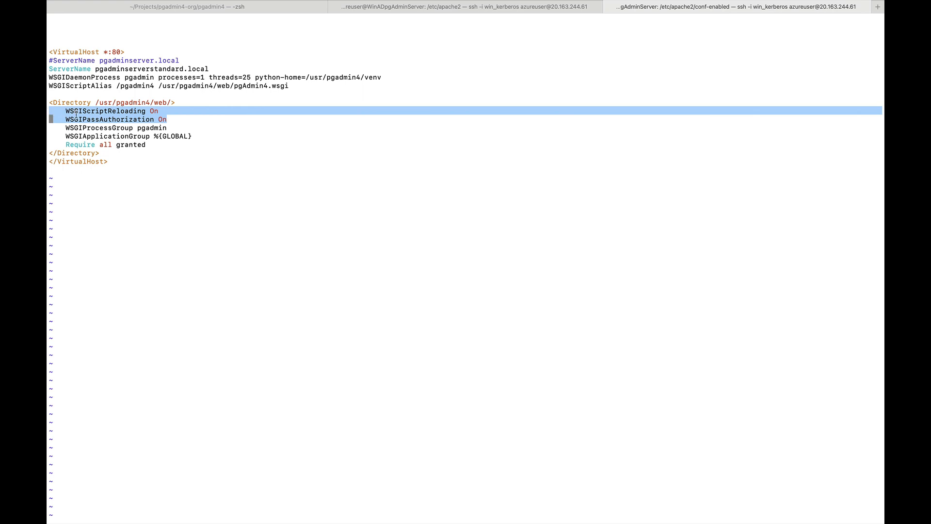
mouse_move(74, 113)
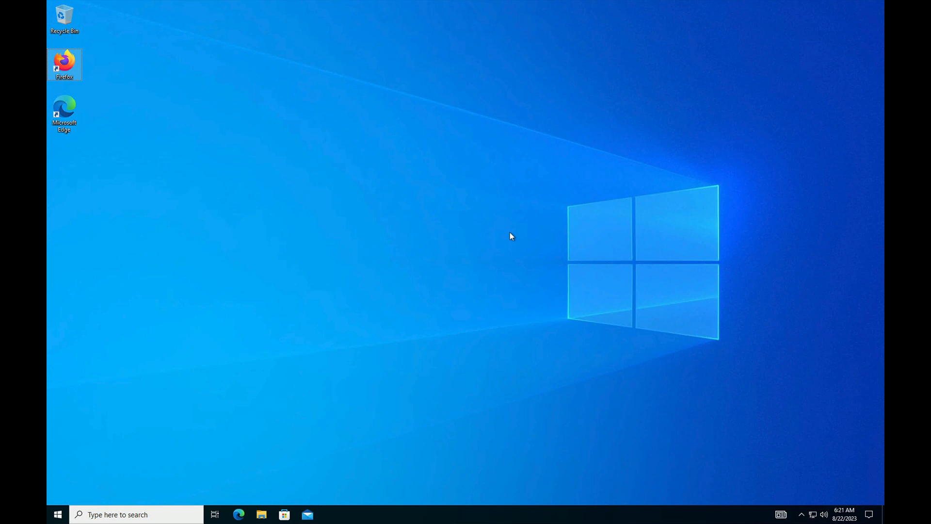
mouse_move(376, 252)
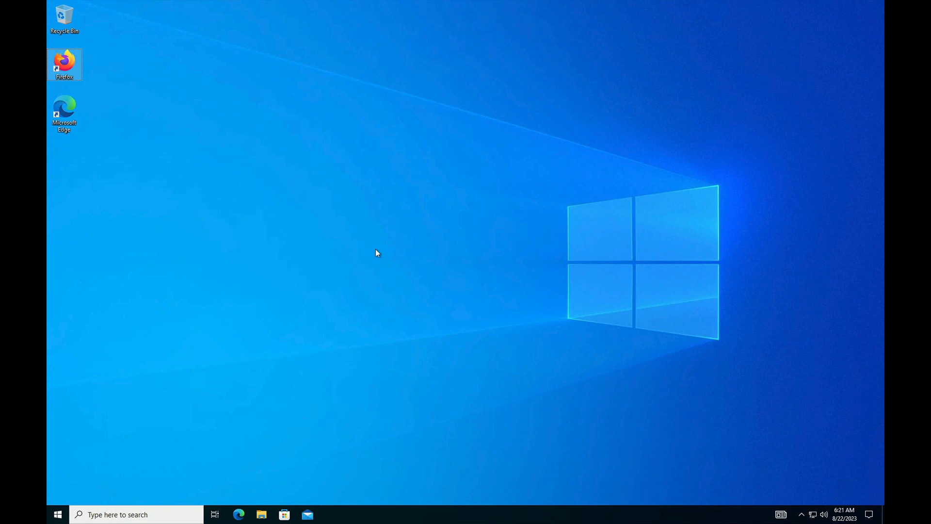
mouse_move(357, 214)
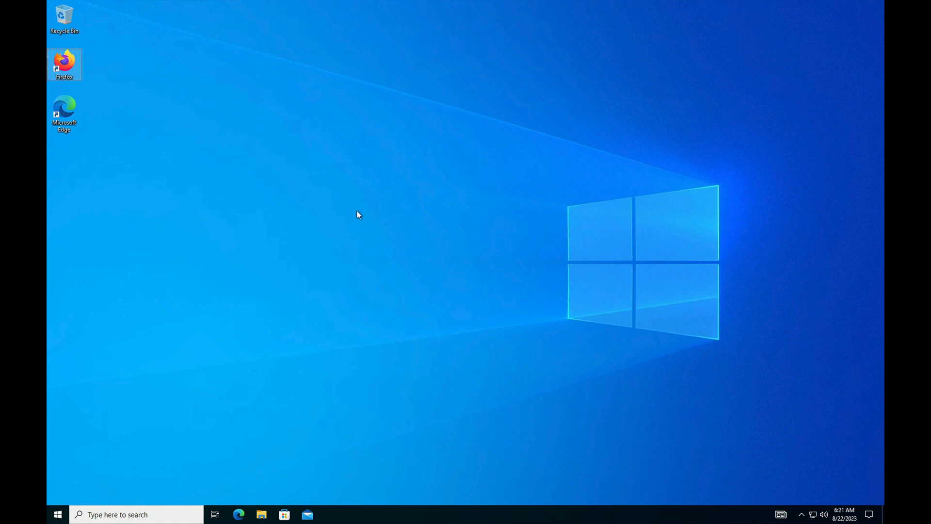
mouse_move(54, 76)
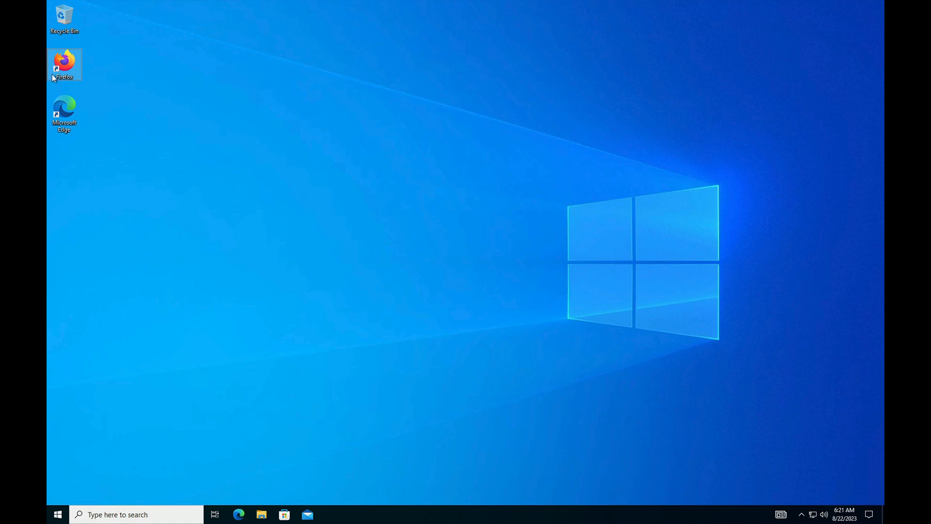
Step: Launch Firefox, open about:config past the risk warning, and search for 'negotiate'
double_click(64, 64)
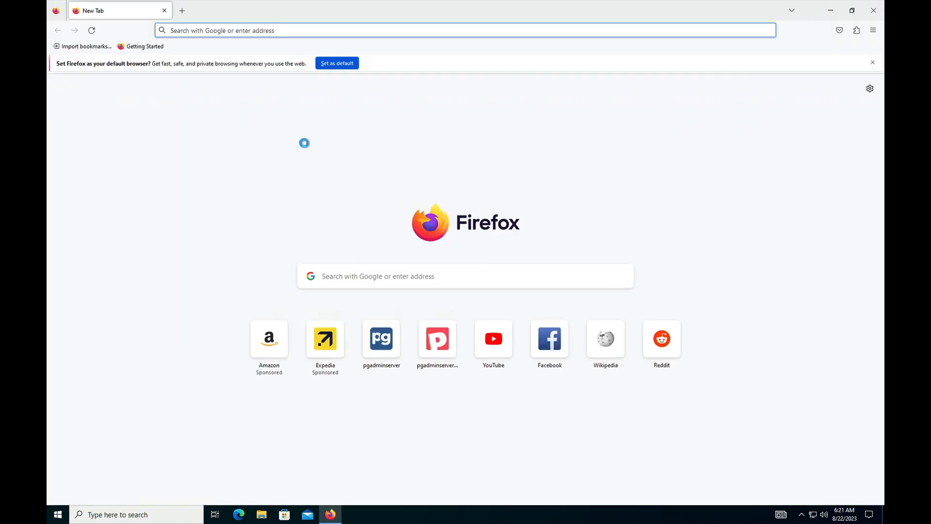
type("about:config")
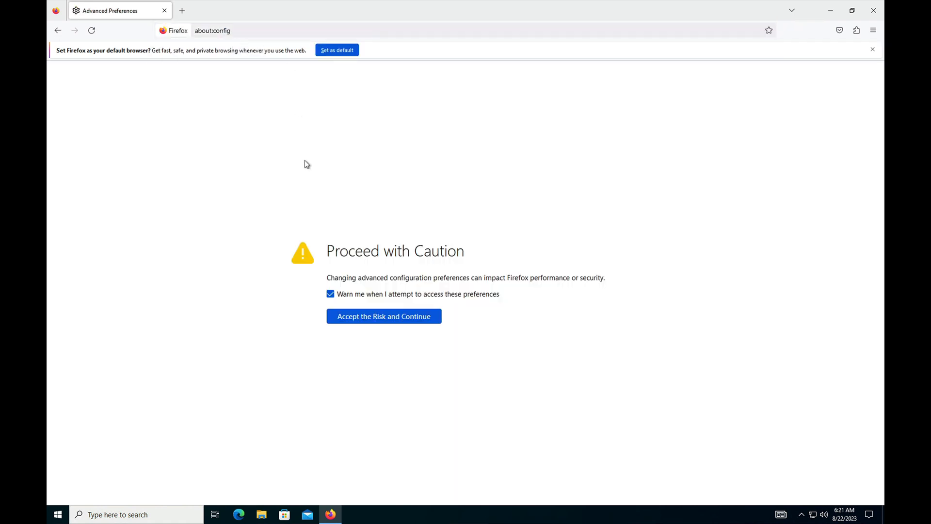
left_click(384, 316)
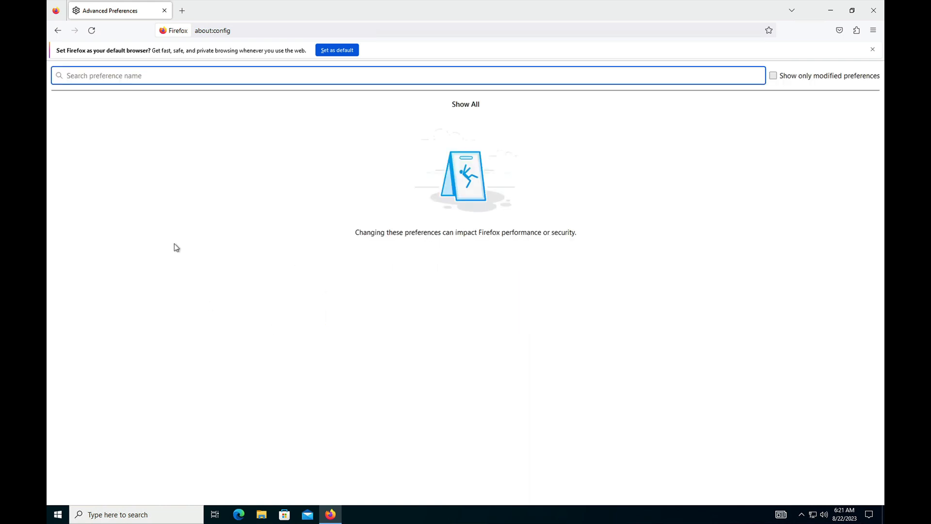
type("negotiate")
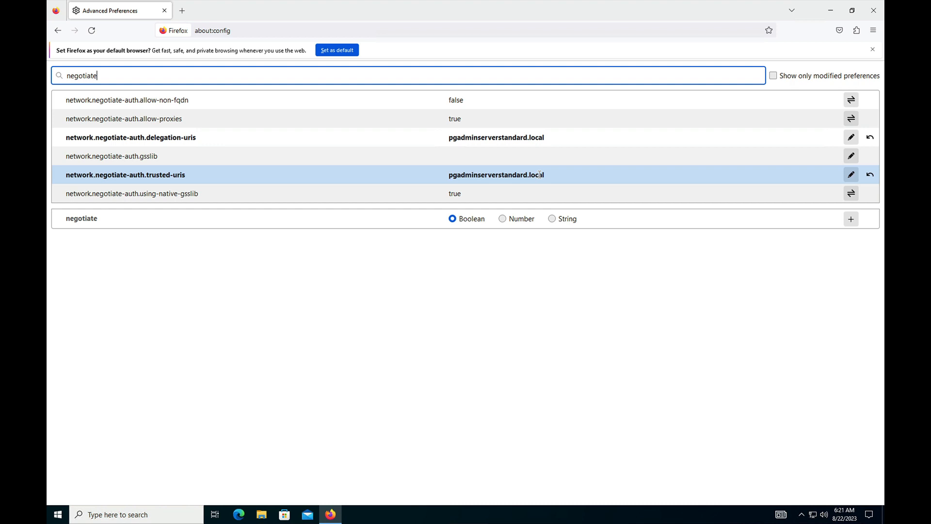
mouse_move(550, 179)
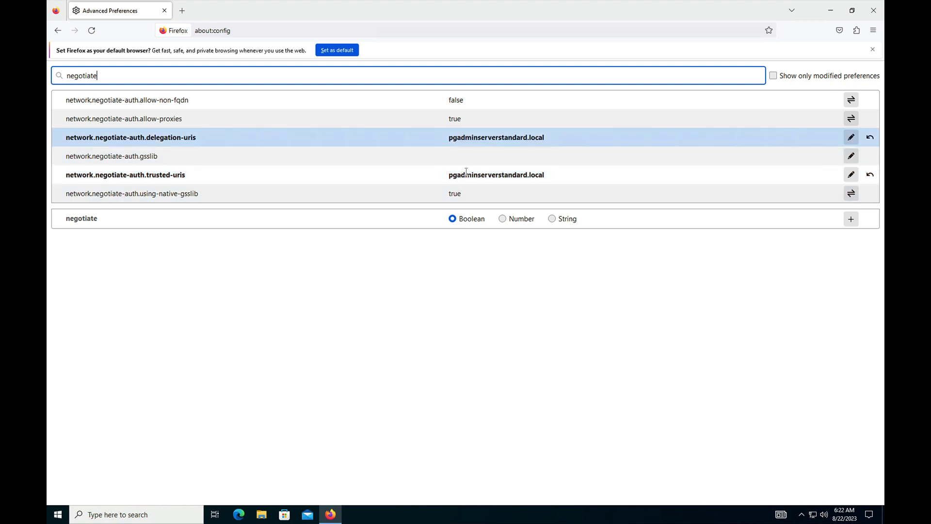
mouse_move(182, 11)
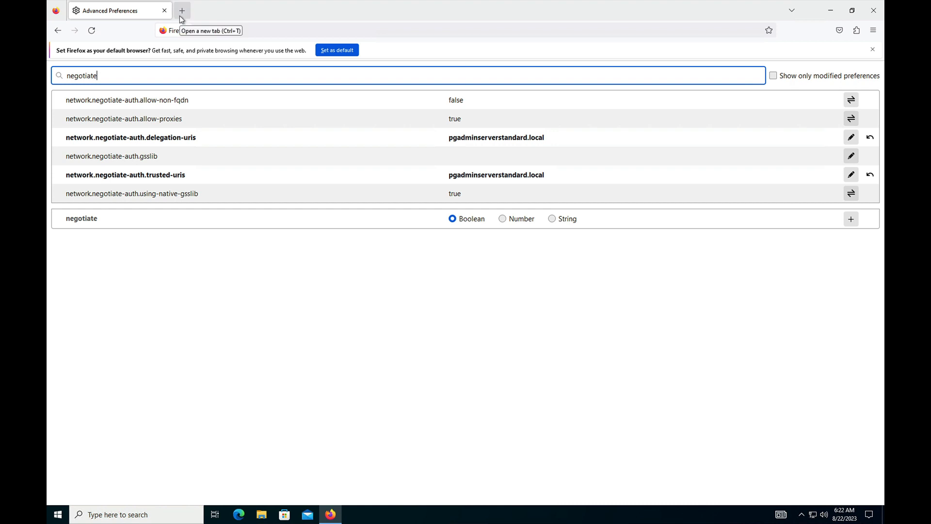
Step: Load pgadminserverstandard.local/pgadmin4/ in a new tab and close the Unlock Saved Passwords dialog
left_click(182, 10)
type("pgadminserverstandard.local/pgadm")
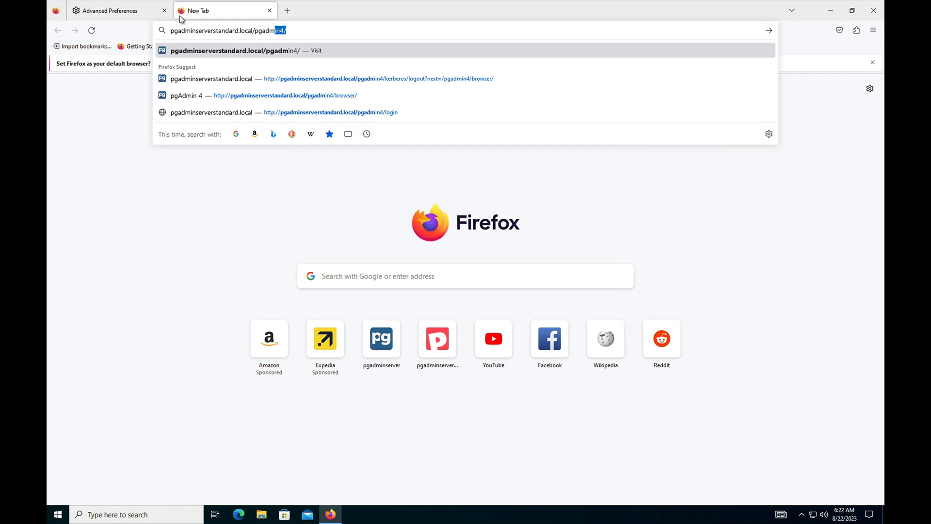
left_click(285, 95)
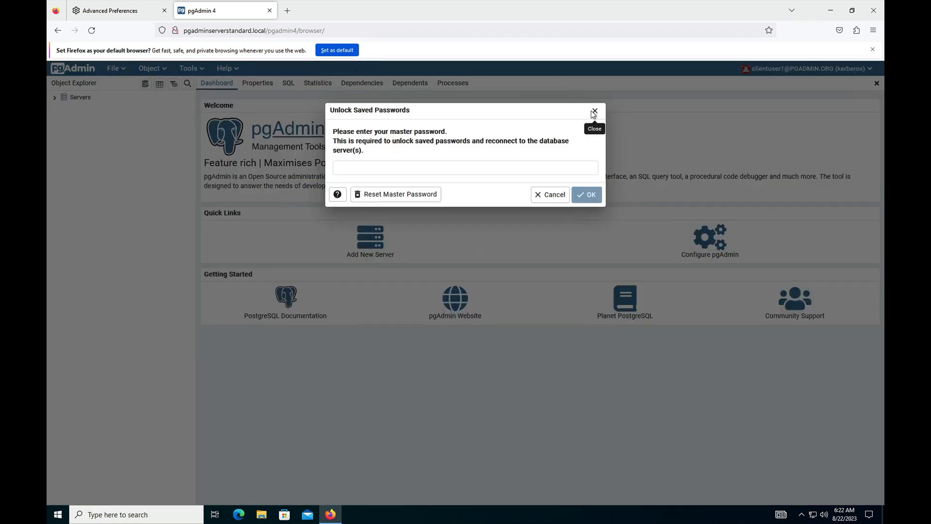
left_click(593, 112)
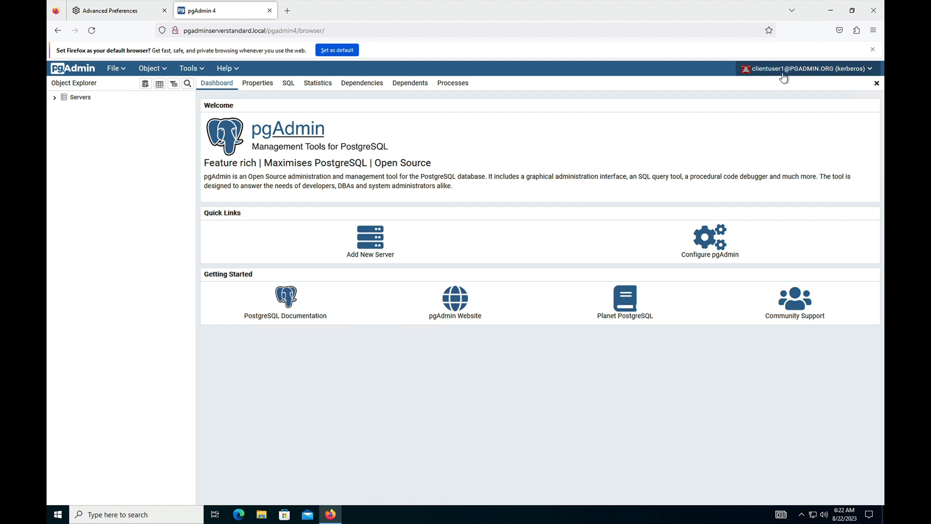
mouse_move(816, 77)
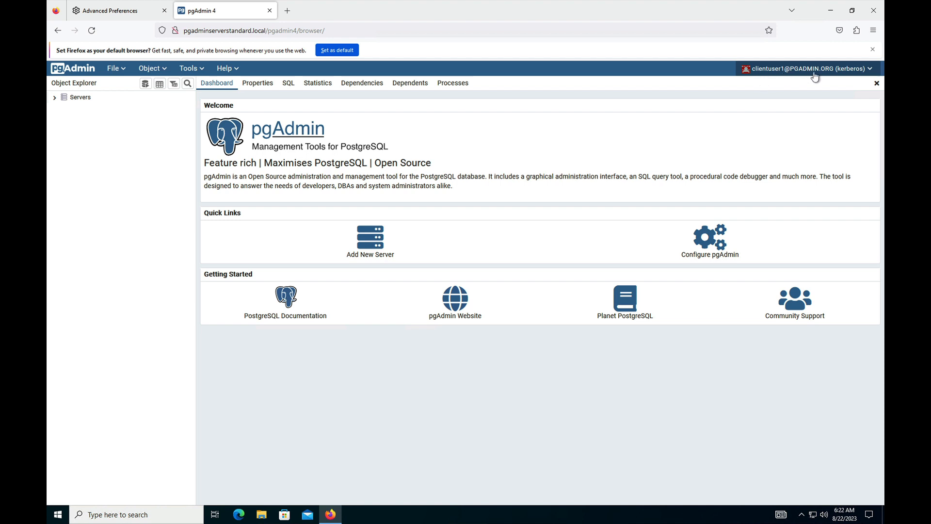
mouse_move(854, 79)
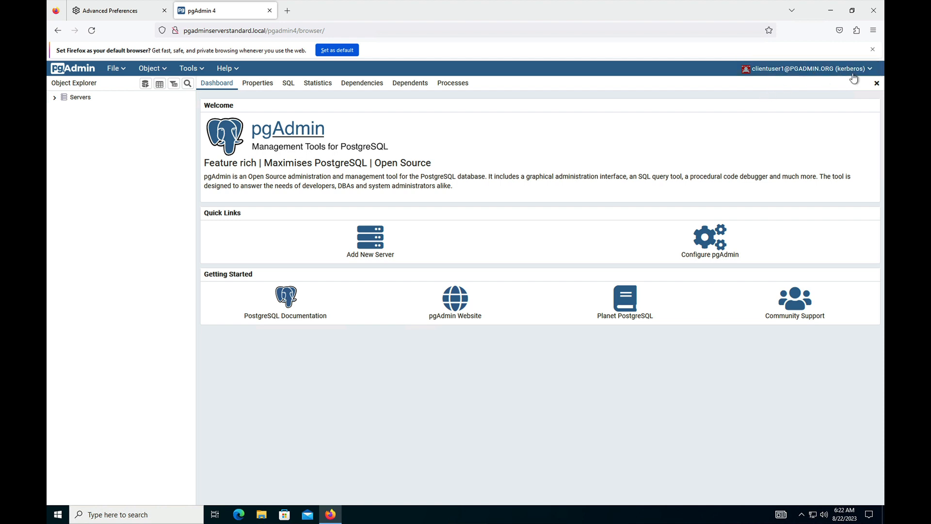